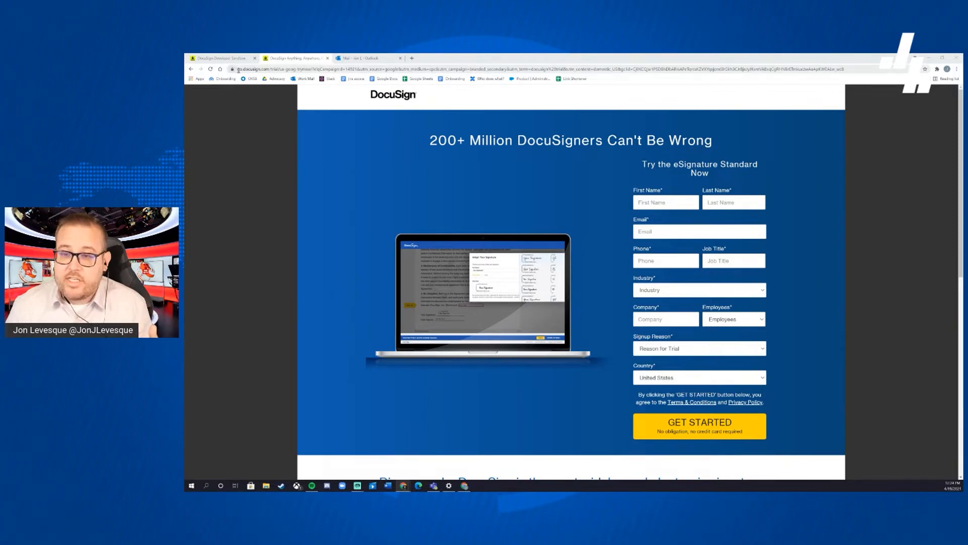
- Leave the eSignature Standard trial tab and switch to the Developer Sandbox signup page
left_click(251, 69)
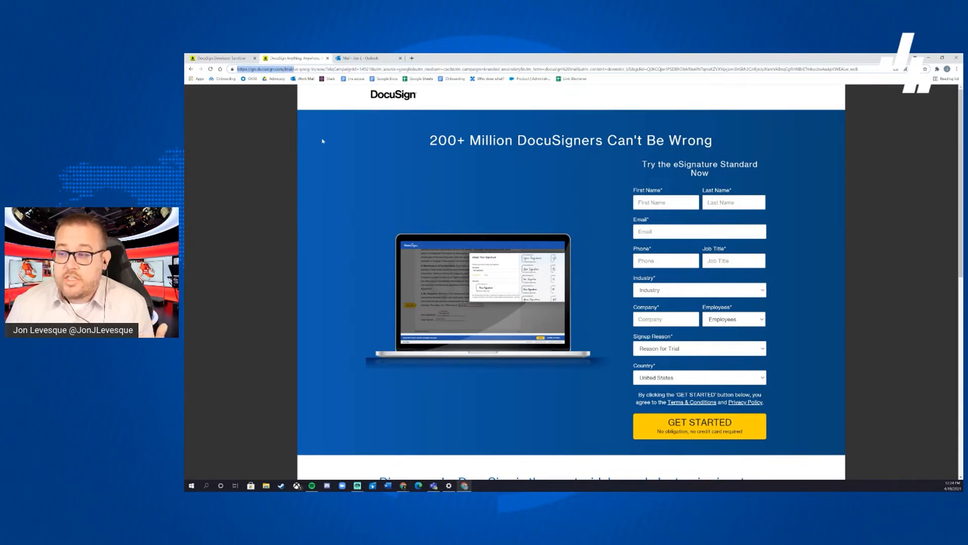
left_click(666, 202)
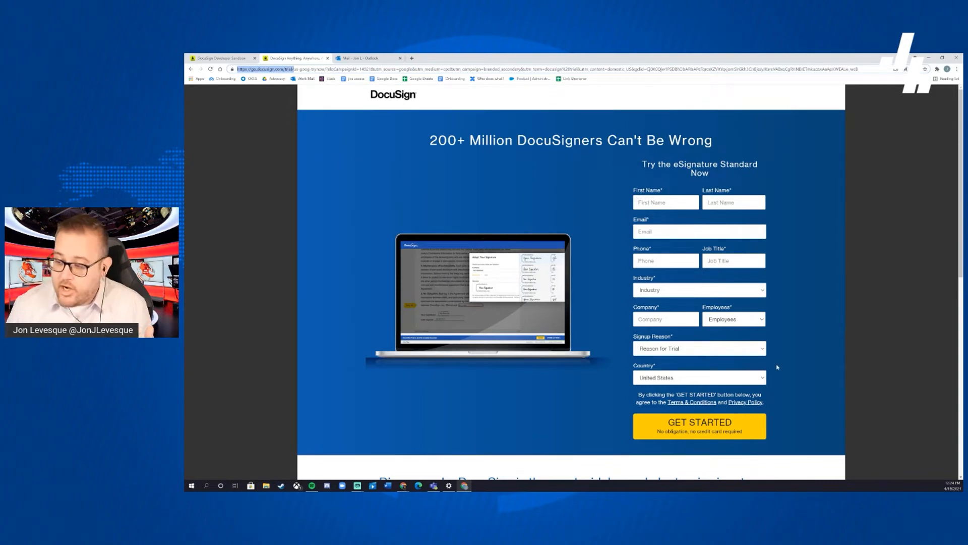
mouse_move(342, 98)
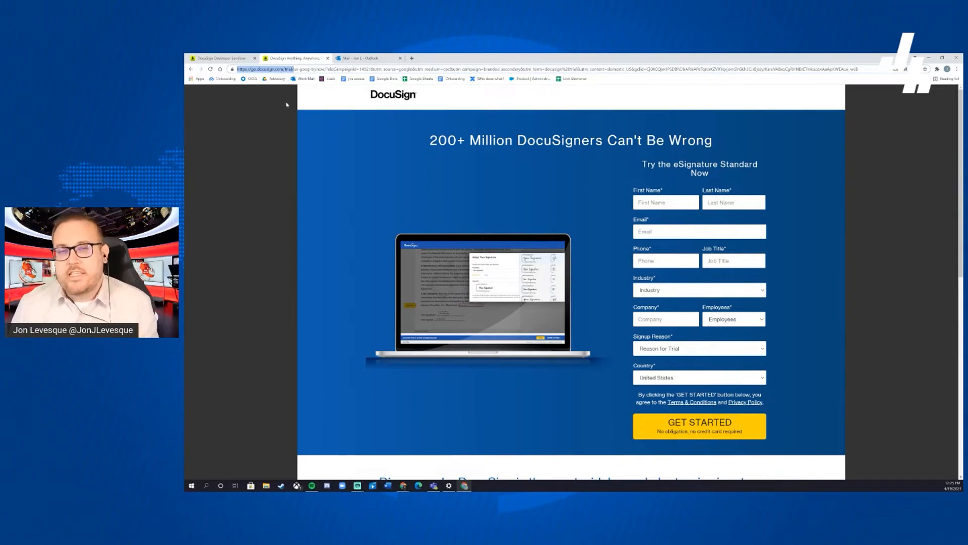
mouse_move(332, 163)
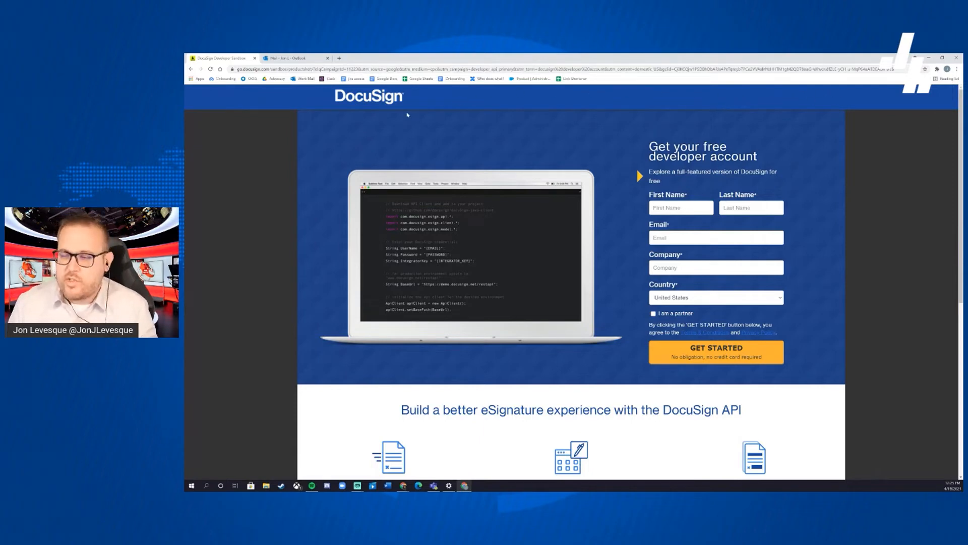
left_click(433, 68)
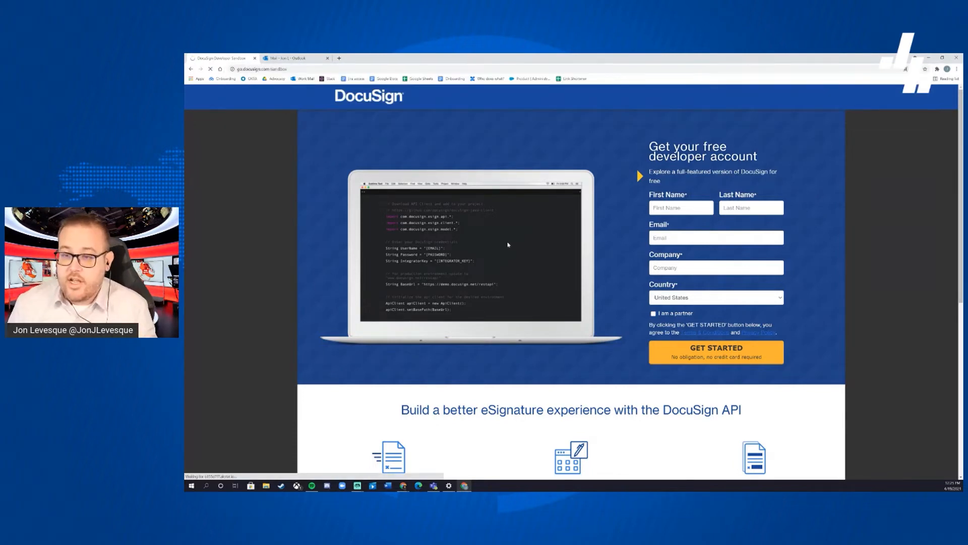
left_click(716, 352)
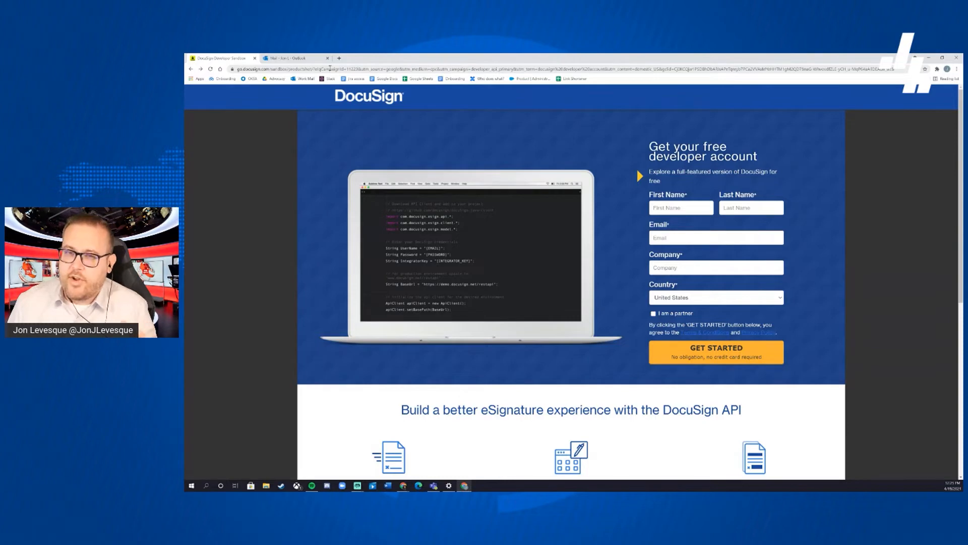
left_click(681, 208)
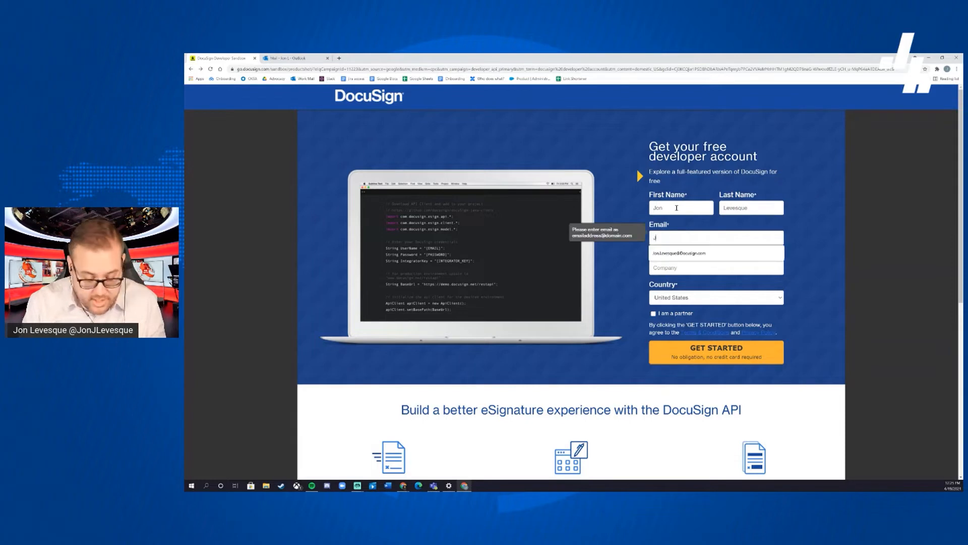
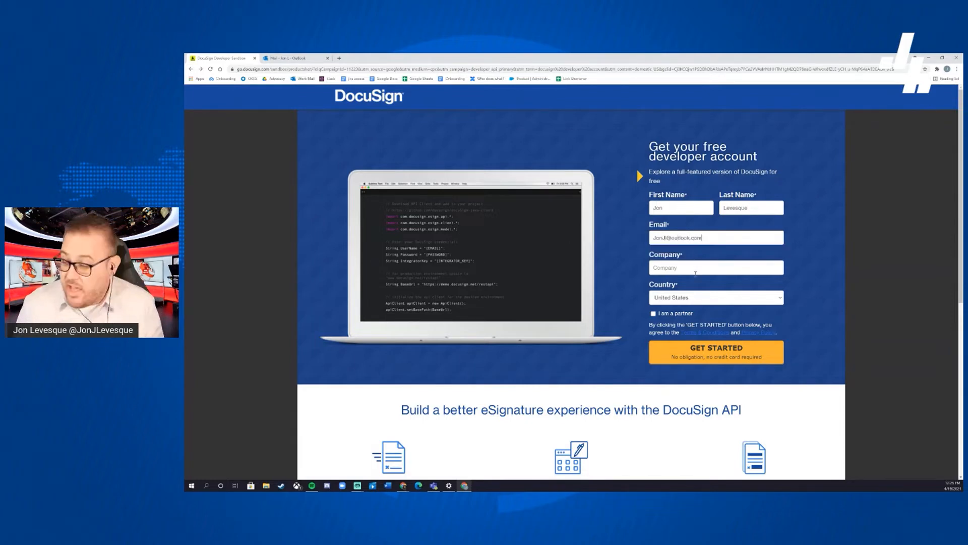
left_click(716, 267)
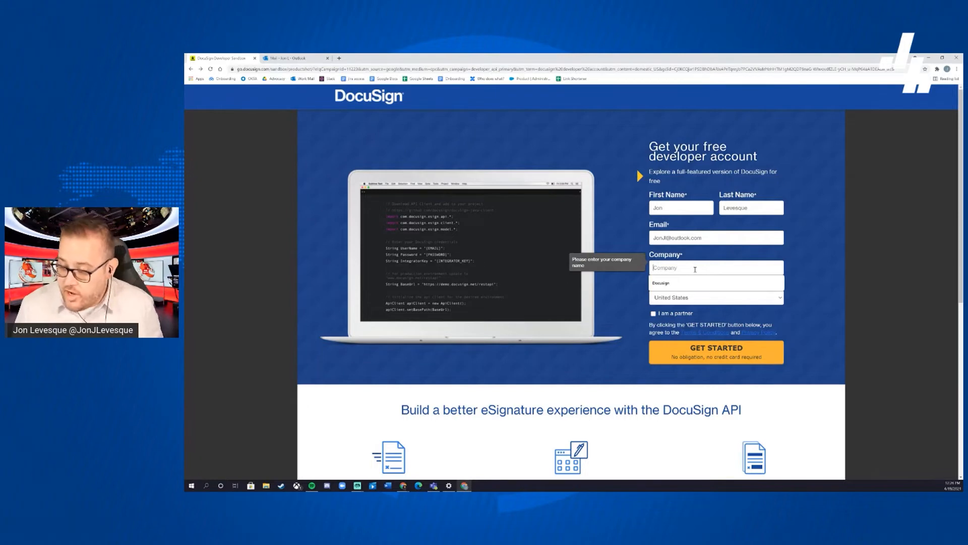
type("DocuSign")
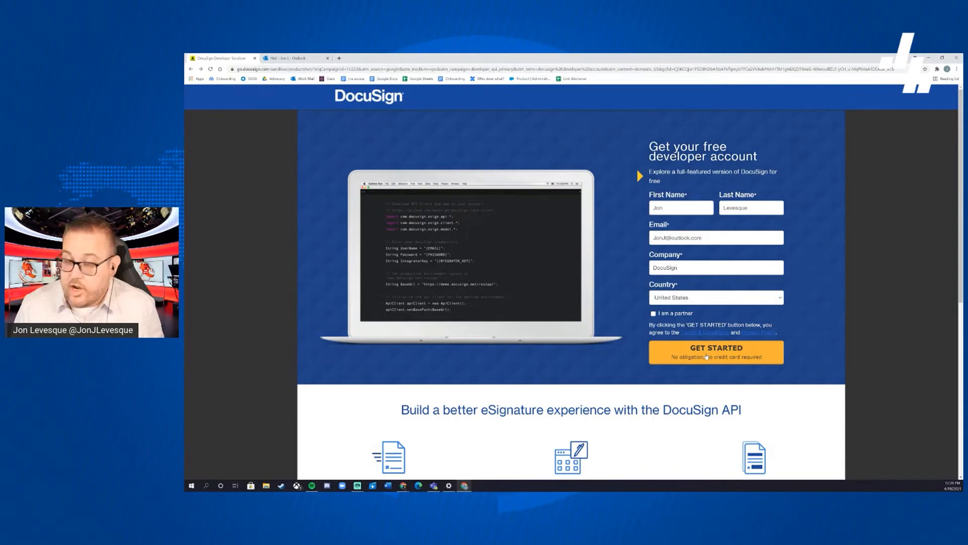
left_click(716, 352)
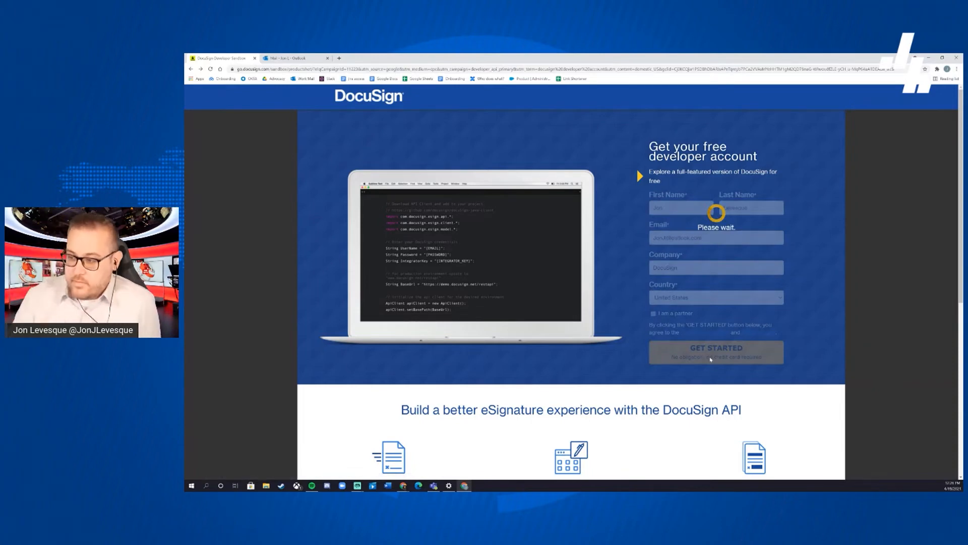
- From the thank-you page, switch to Outlook and view the DocuSign Account Activation email
left_click(716, 352)
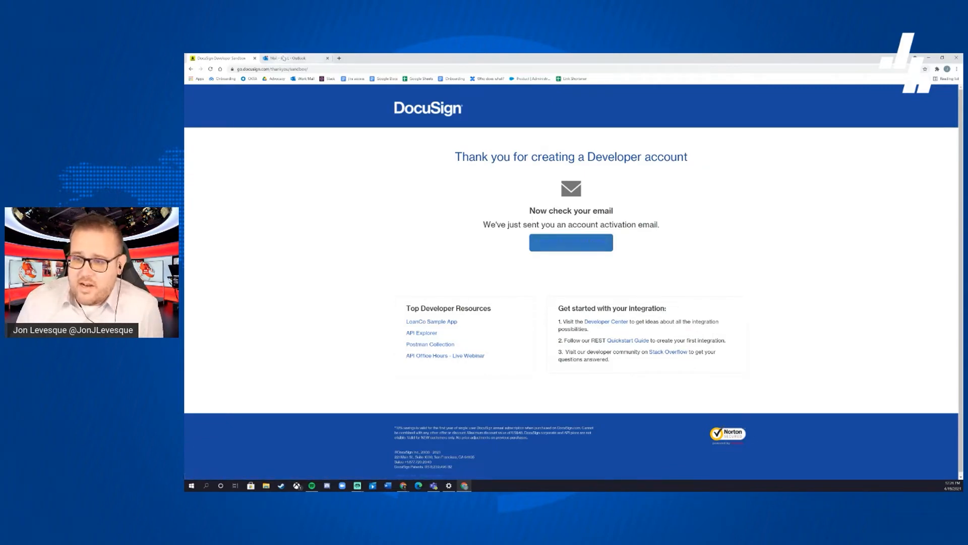
left_click(296, 58)
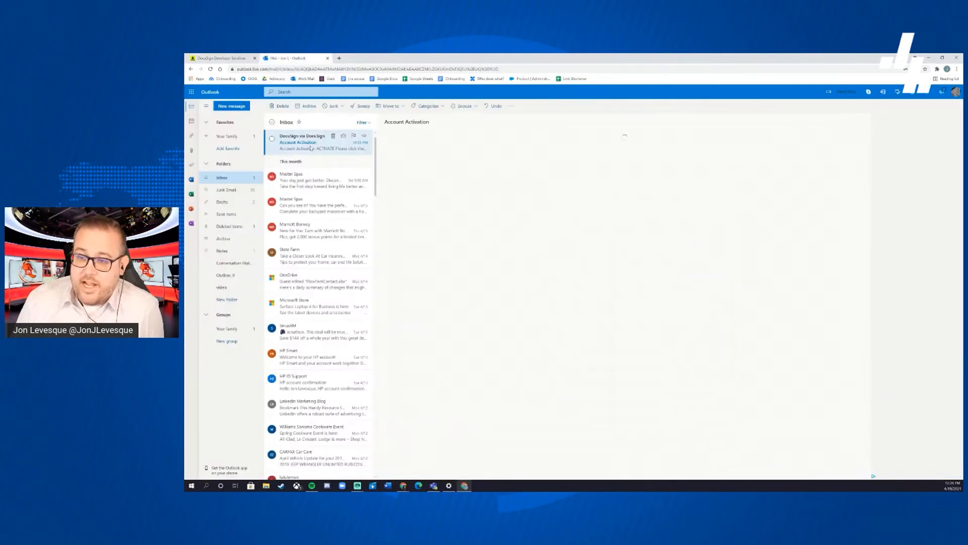
left_click(318, 143)
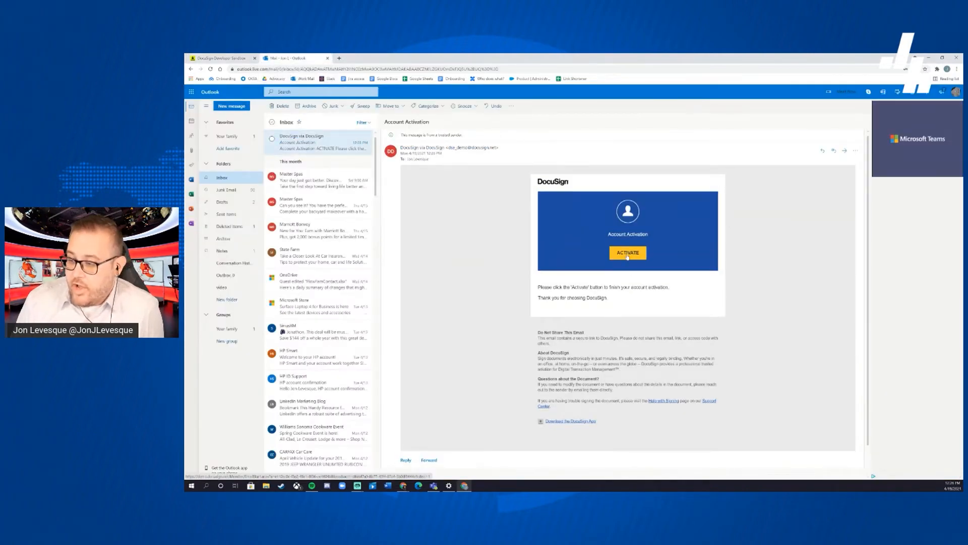
- Activate the account with a password and the childhood best friend security question and answer
left_click(626, 253)
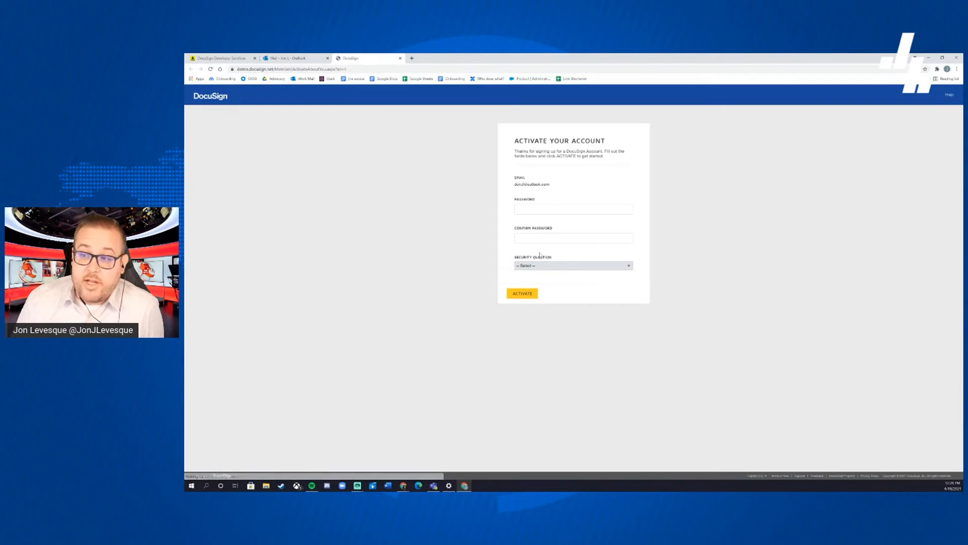
left_click(573, 209)
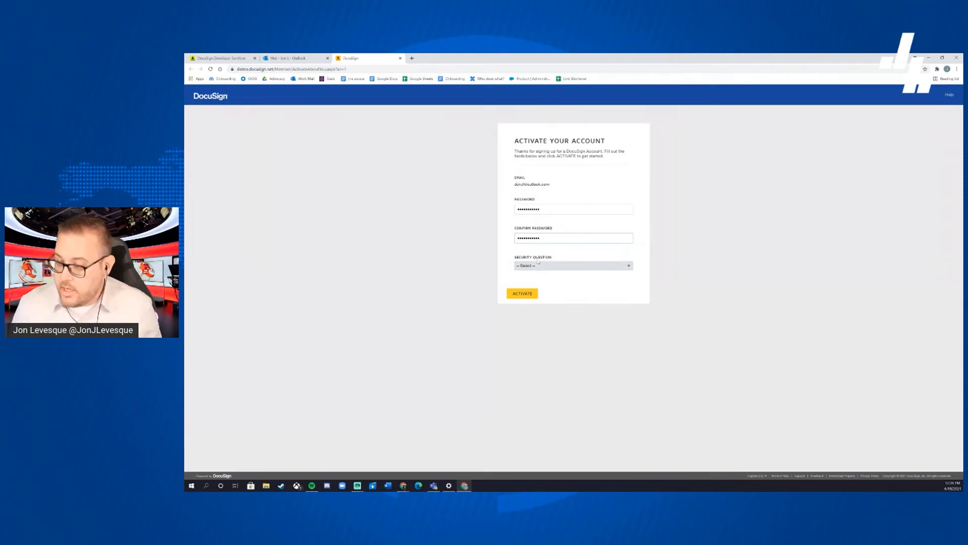
left_click(571, 265)
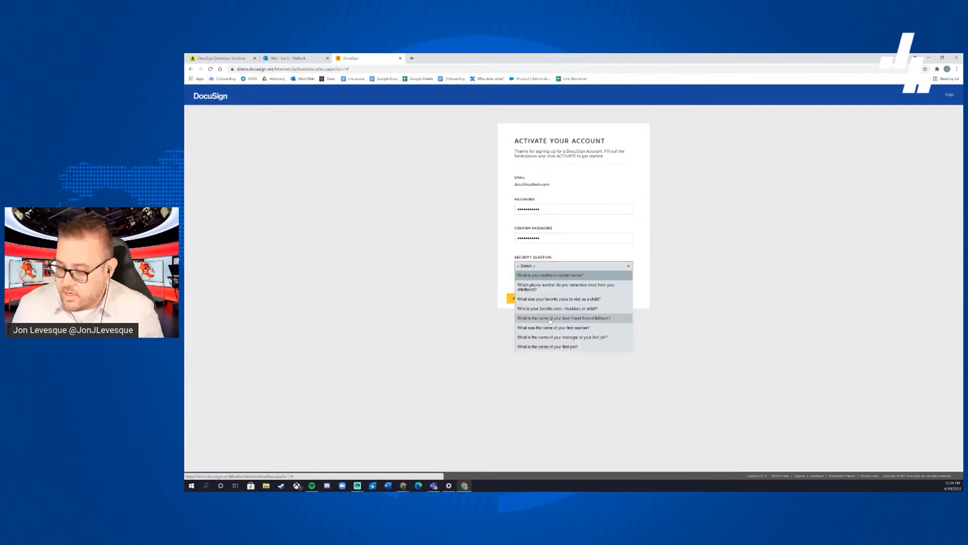
left_click(563, 318)
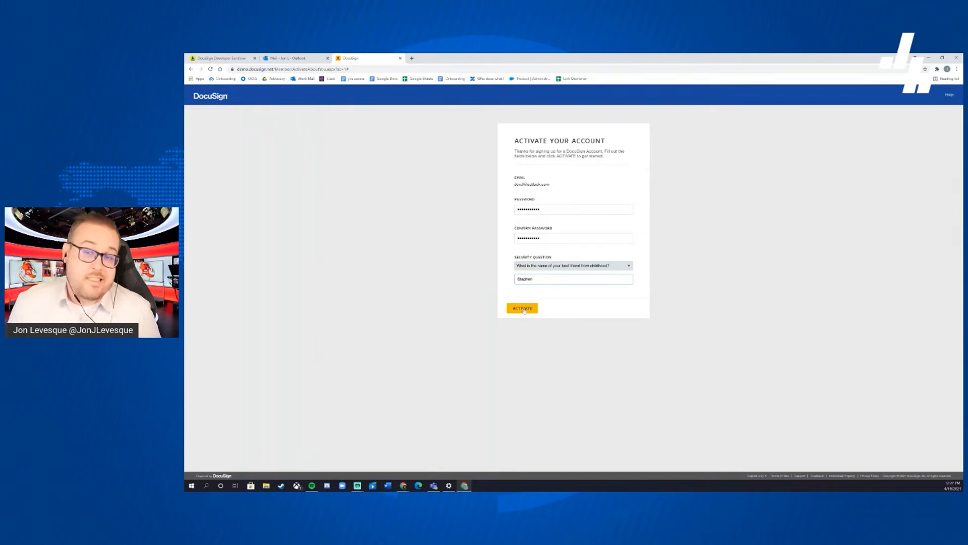
left_click(522, 308)
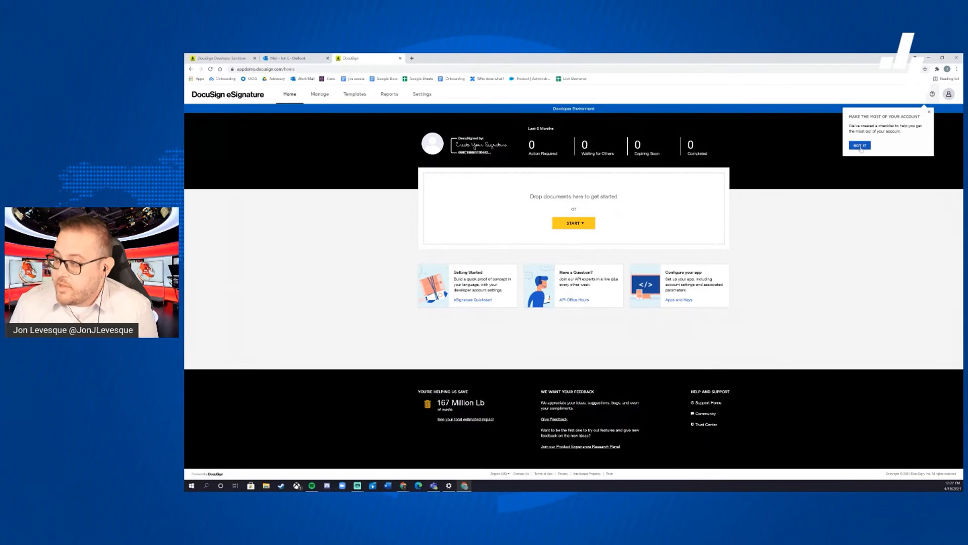
- Dismiss the 'Make the most of your account' popup and step past the overview tour tip
left_click(859, 145)
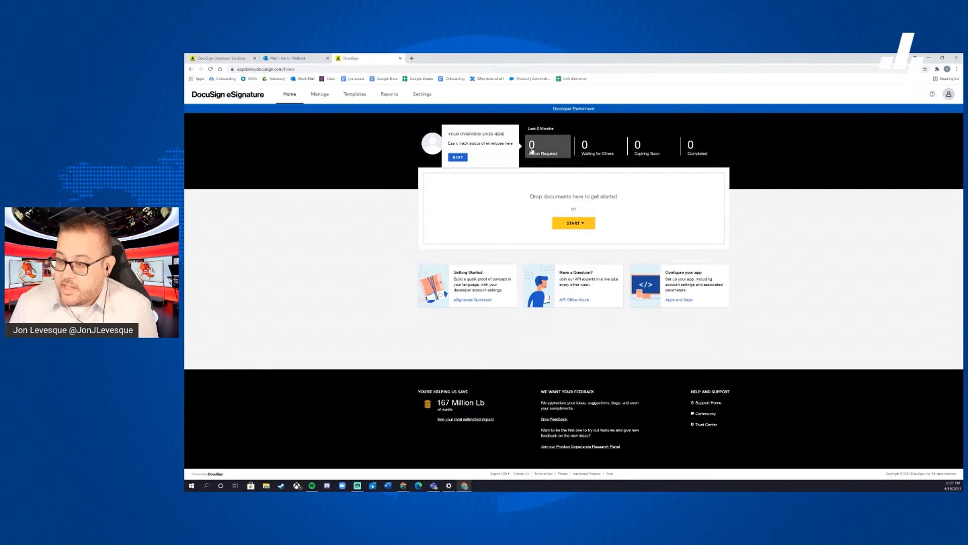
left_click(457, 157)
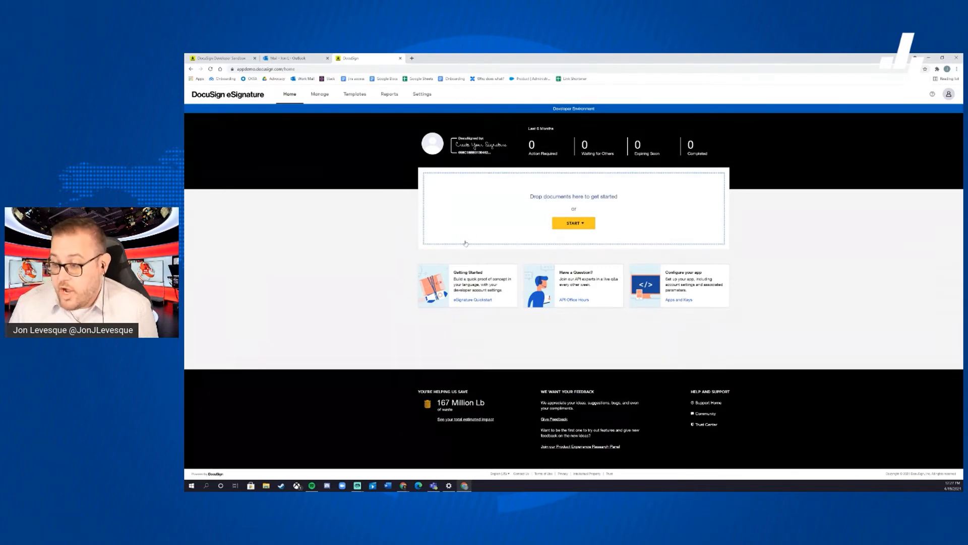
left_click(573, 223)
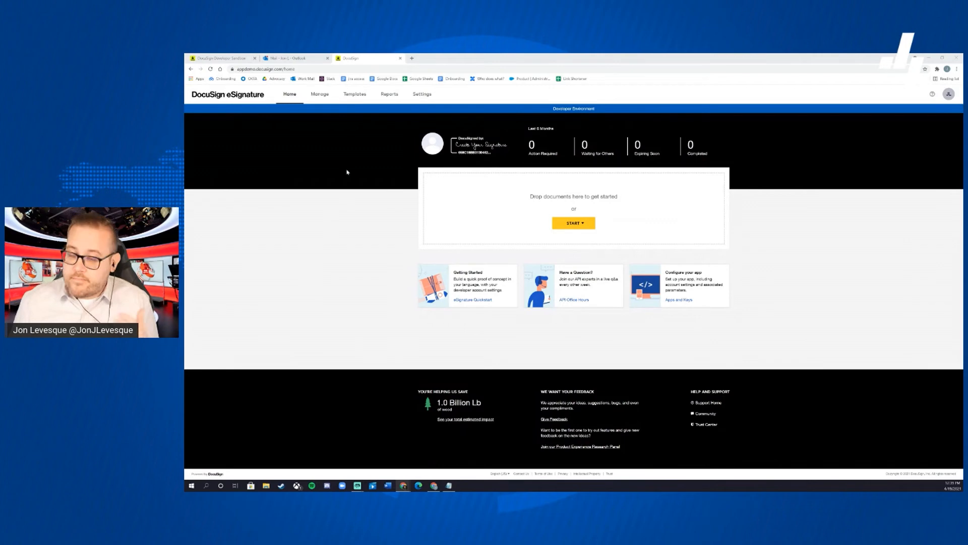
- Visit Templates, review the NEW dropdown's Create Template, Upload Template and PowerForm options, then close it
left_click(354, 93)
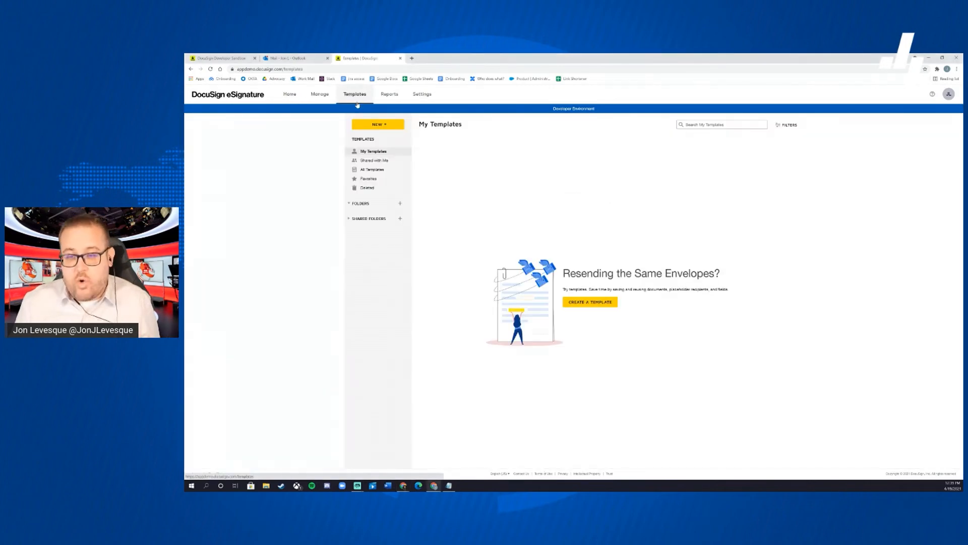
left_click(377, 124)
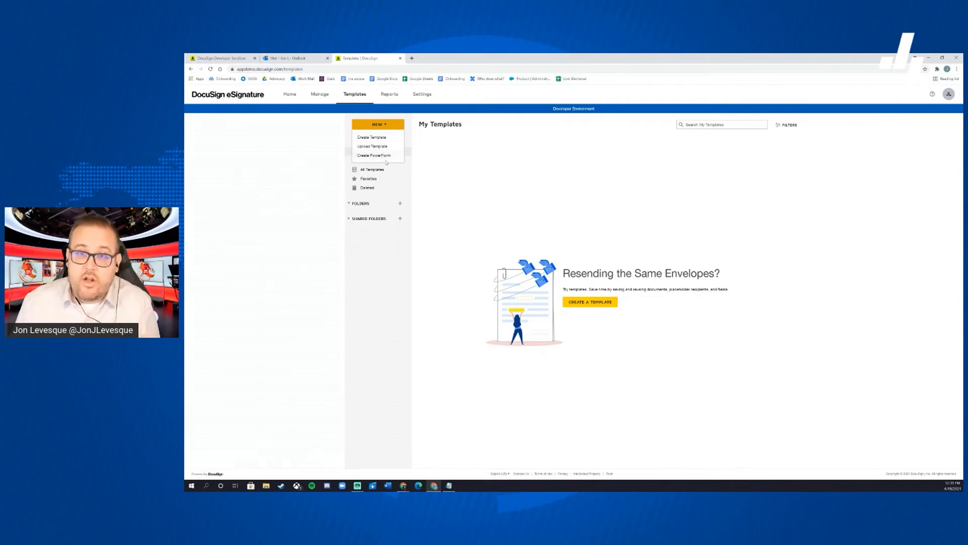
left_click(389, 94)
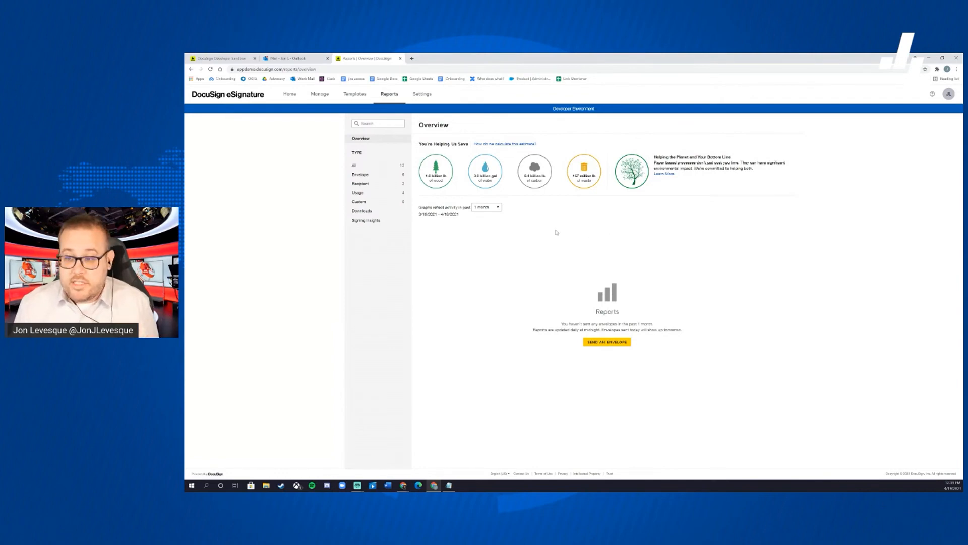
mouse_move(422, 94)
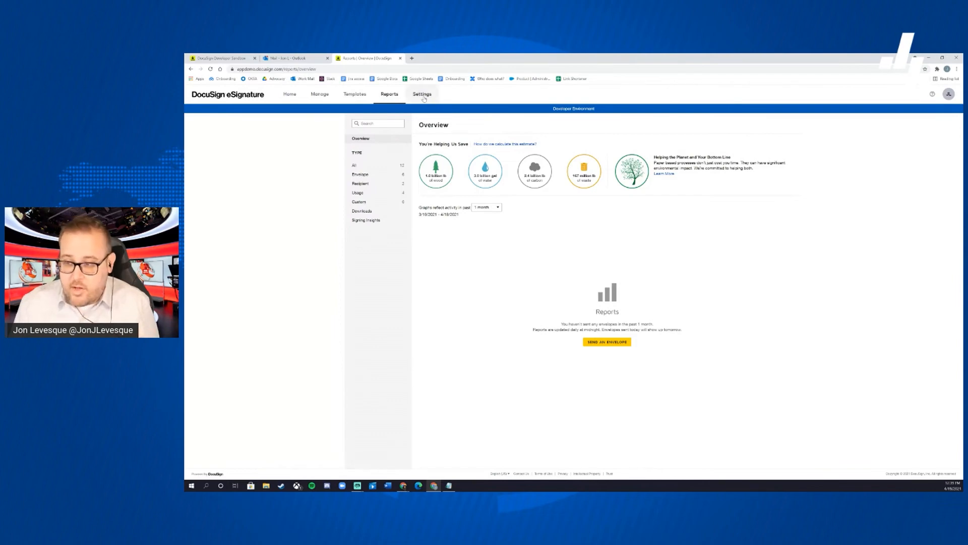
- Go from the Reports overview to the admin Settings overview
left_click(422, 94)
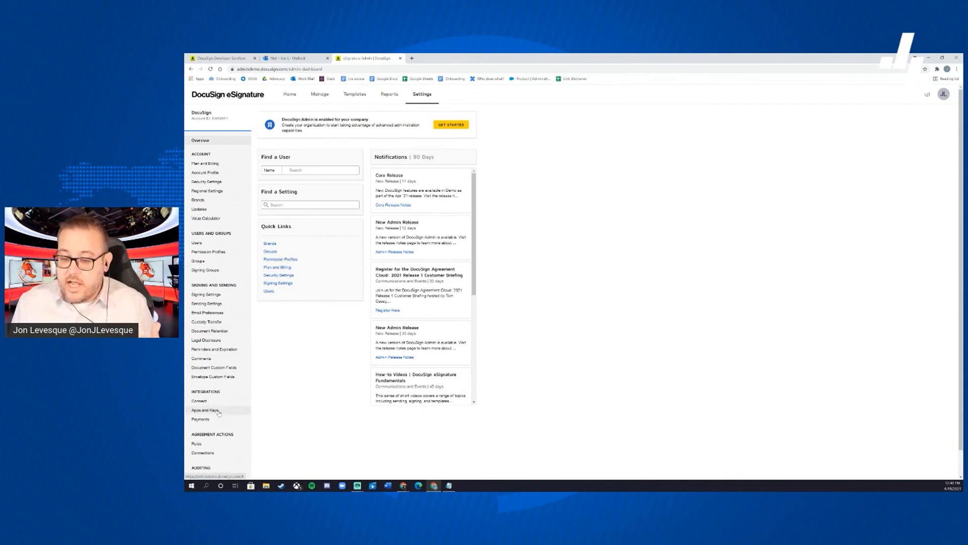
- View Apps and Keys, check Plan and Billing, then return to the API username, account ID and base URI
left_click(204, 410)
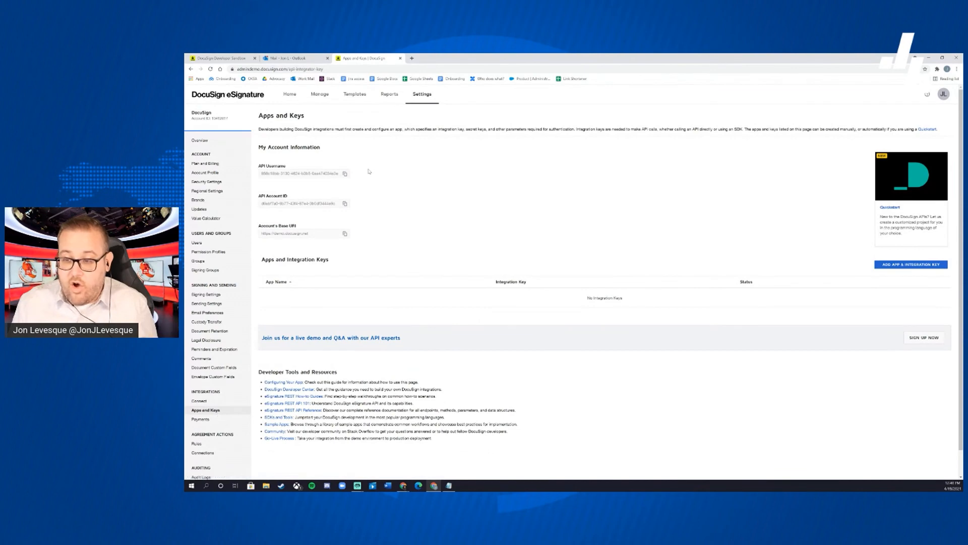
left_click(204, 163)
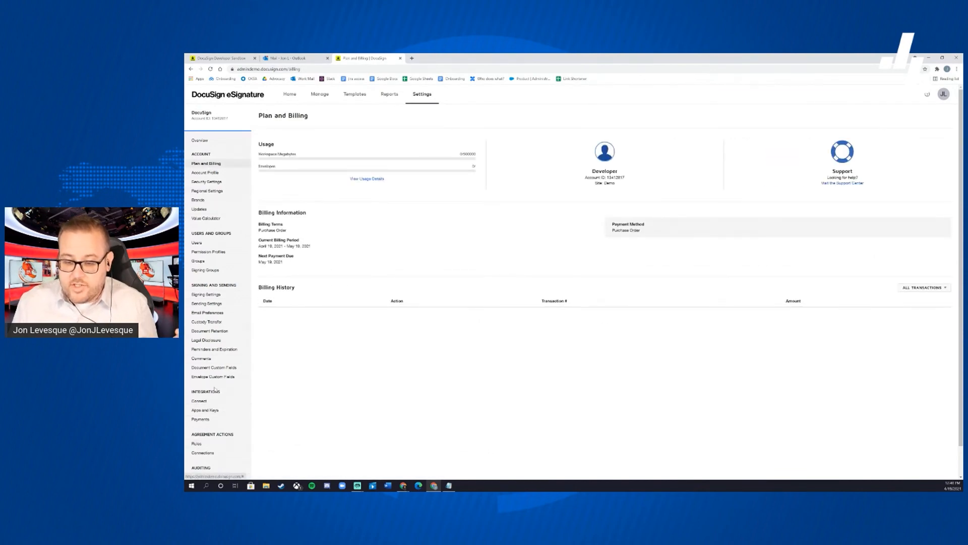
left_click(204, 409)
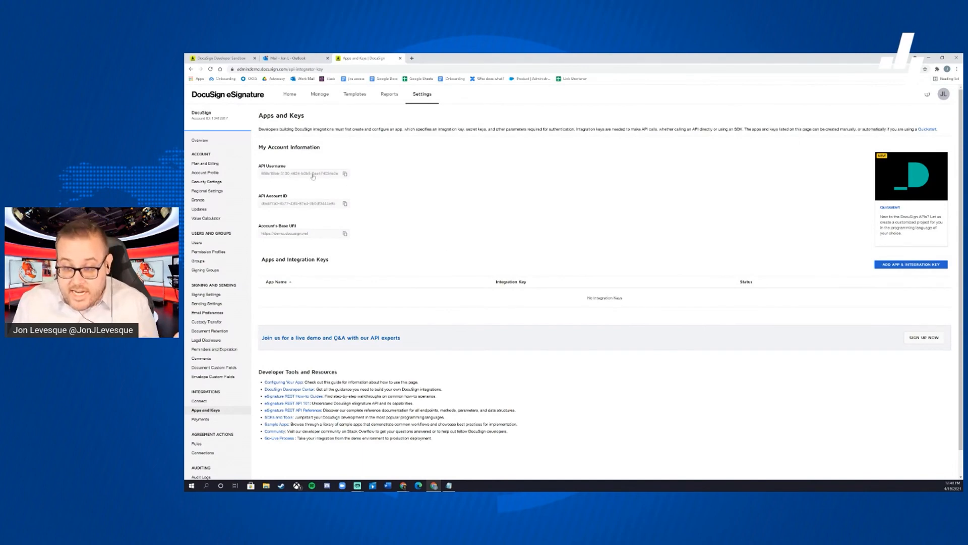
mouse_move(296, 206)
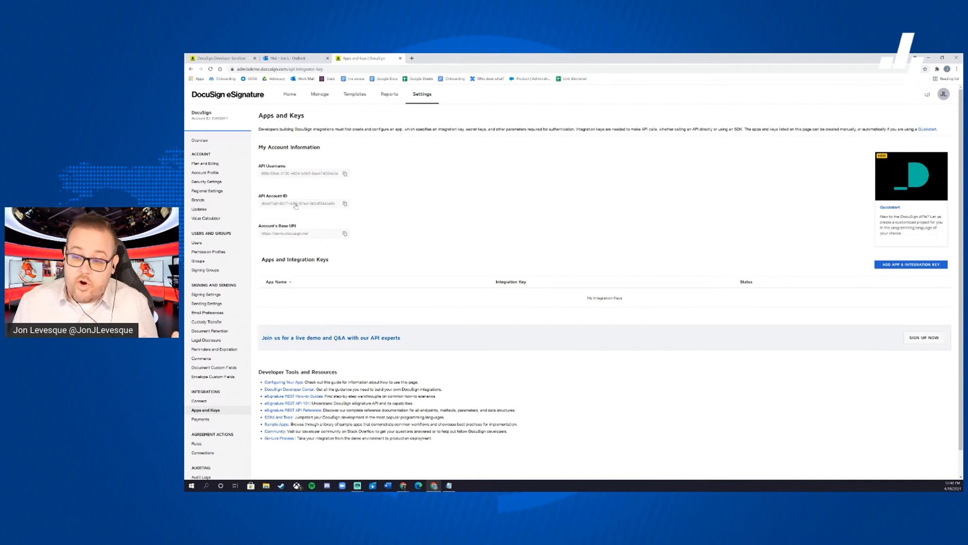
mouse_move(303, 238)
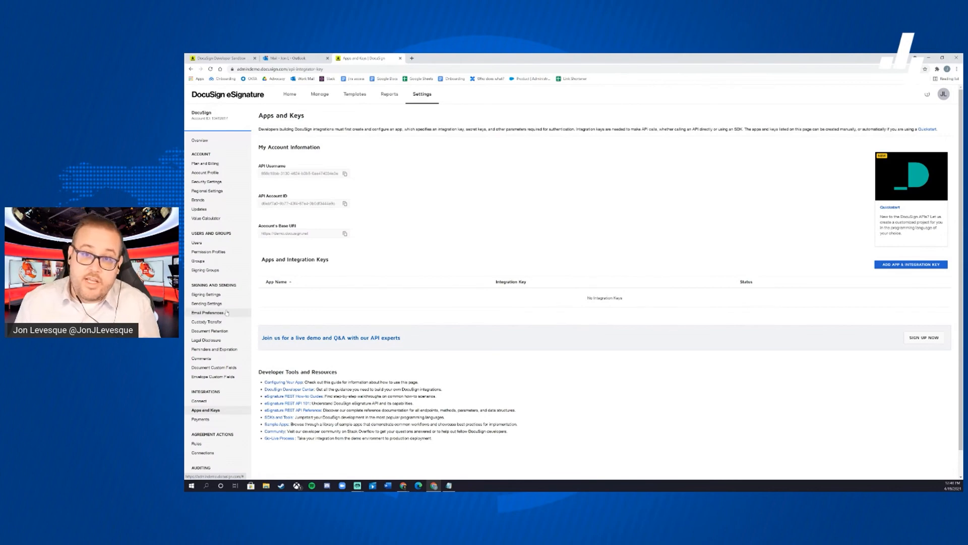
scroll("down", 3)
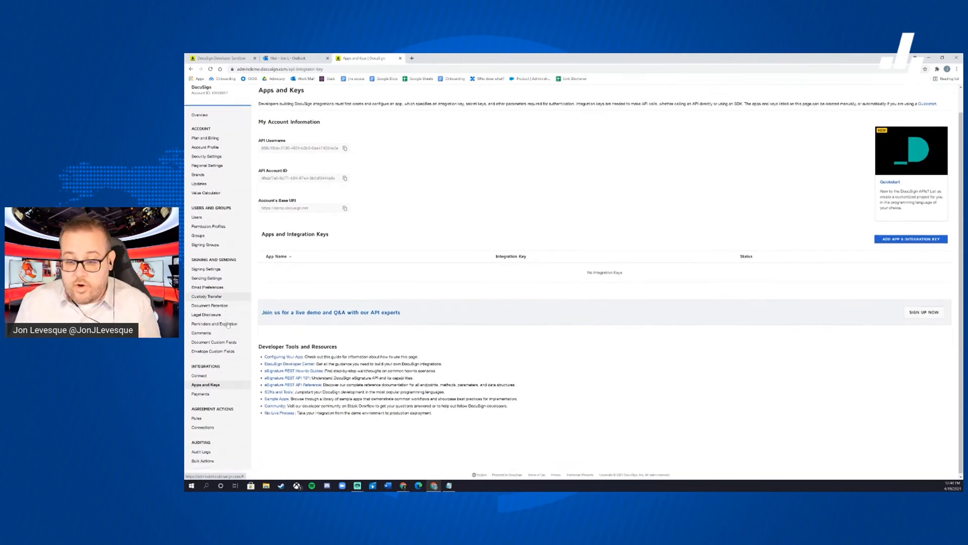